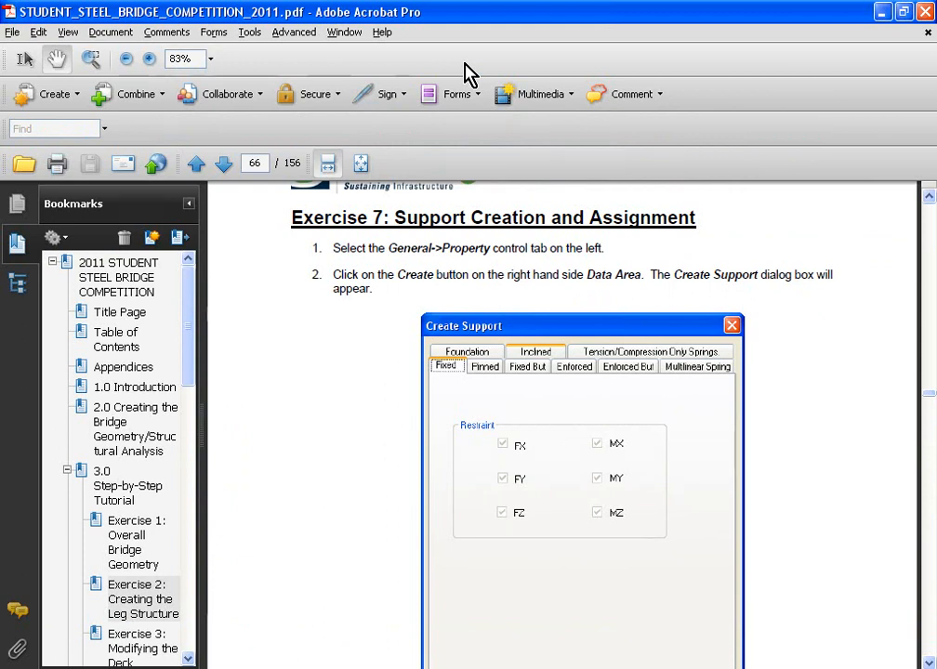
{"action": "mouse_move", "coordinate": [462, 30]}
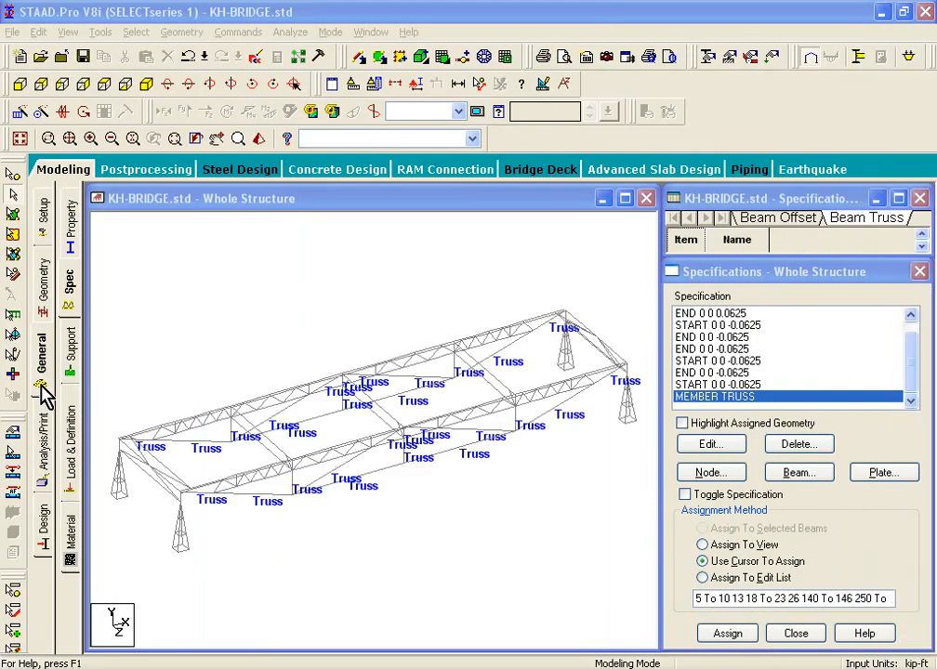
{"action": "mouse_move", "coordinate": [72, 389]}
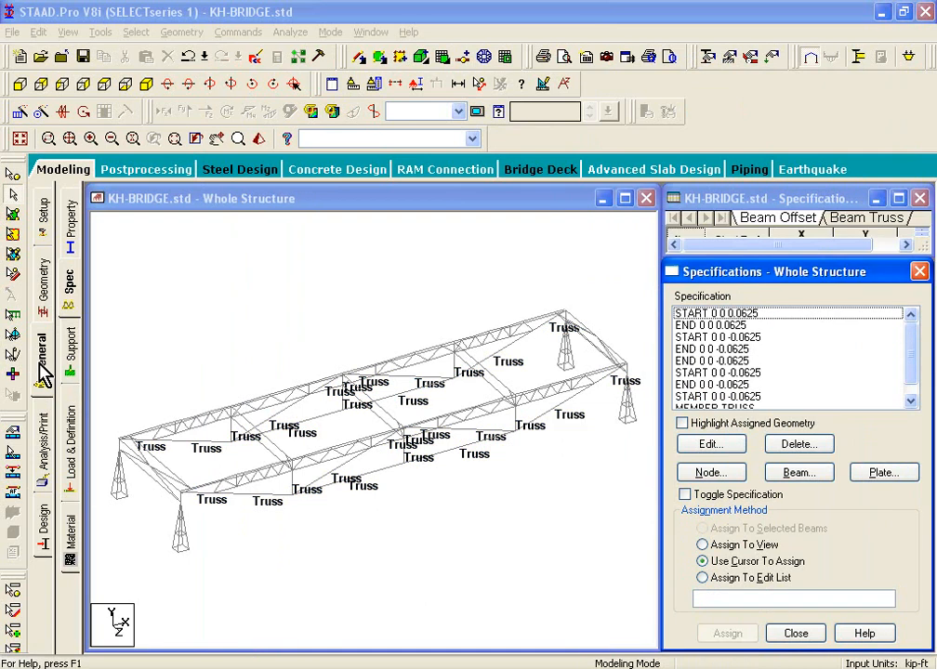
Show the Support page listing the structure's supports instead of member specifications
{"action": "left_click", "coordinate": [69, 350]}
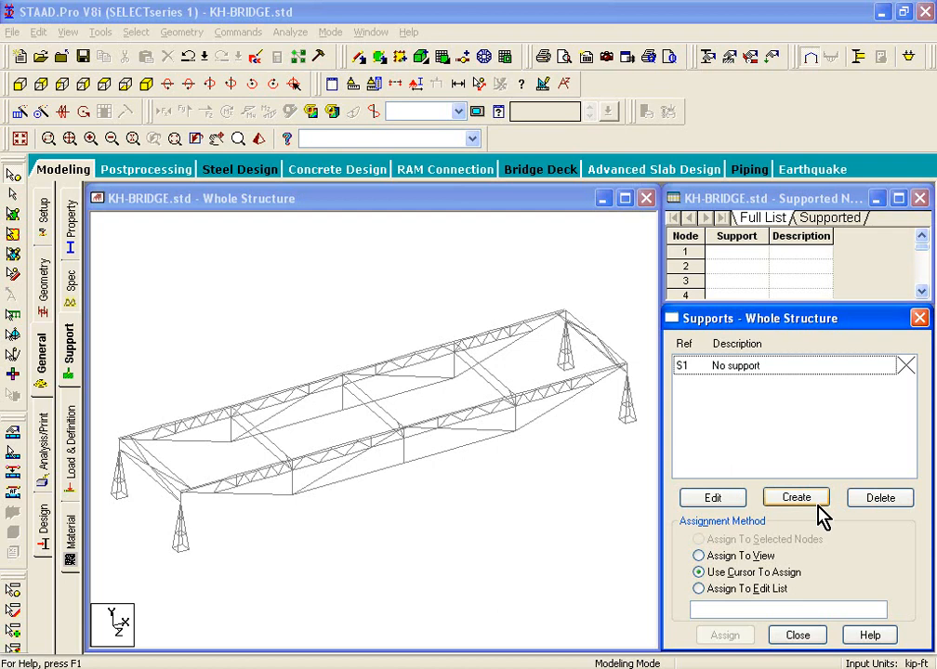
{"action": "mouse_move", "coordinate": [820, 516]}
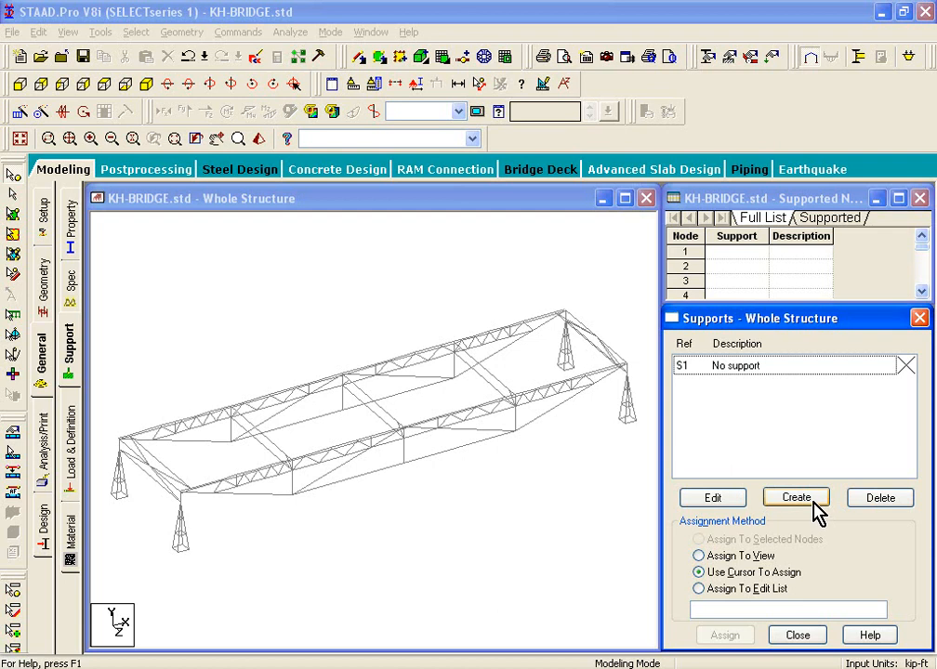
Add a pinned support type, S2 'Support 2', via the Create Support dialog
{"action": "left_click", "coordinate": [795, 498]}
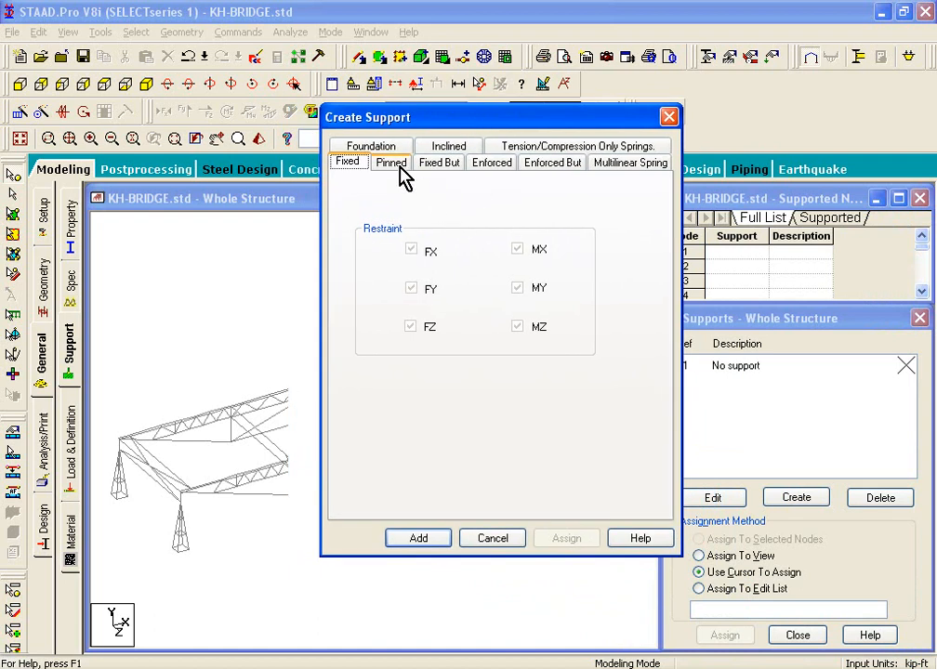
{"action": "left_click", "coordinate": [390, 162]}
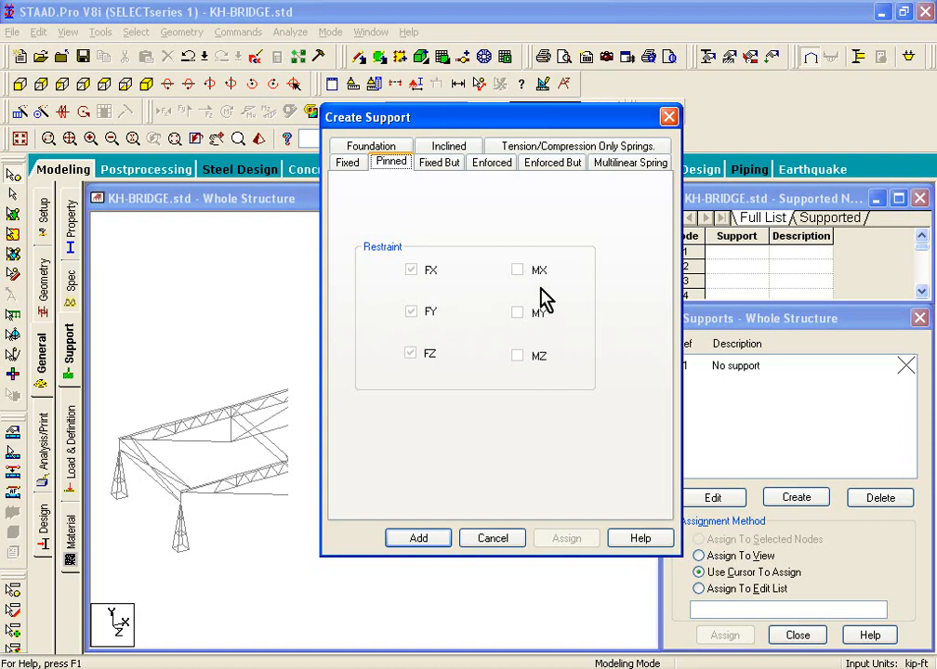
{"action": "mouse_move", "coordinate": [430, 277]}
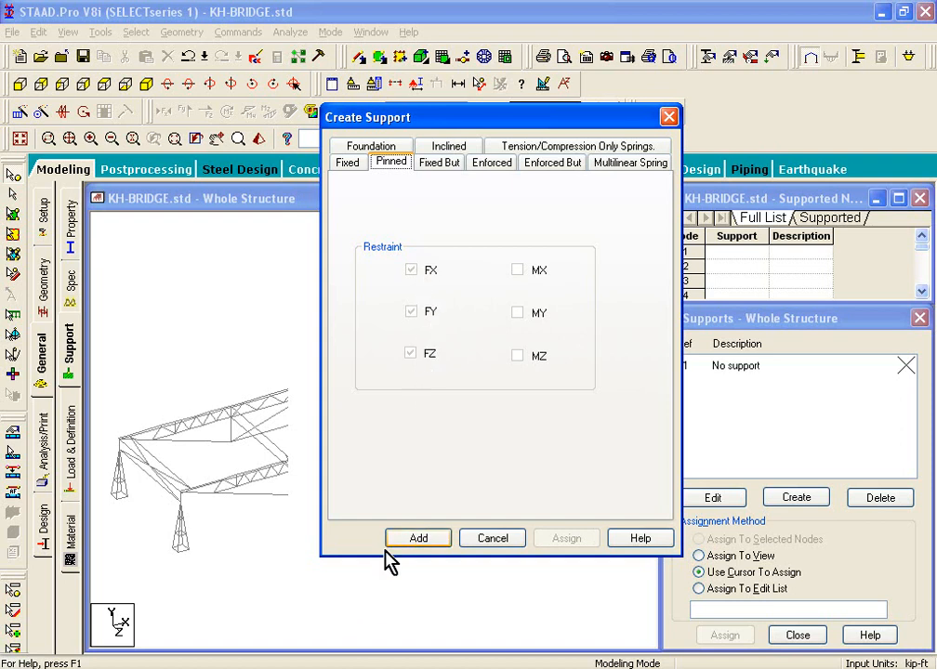
{"action": "left_click", "coordinate": [418, 539]}
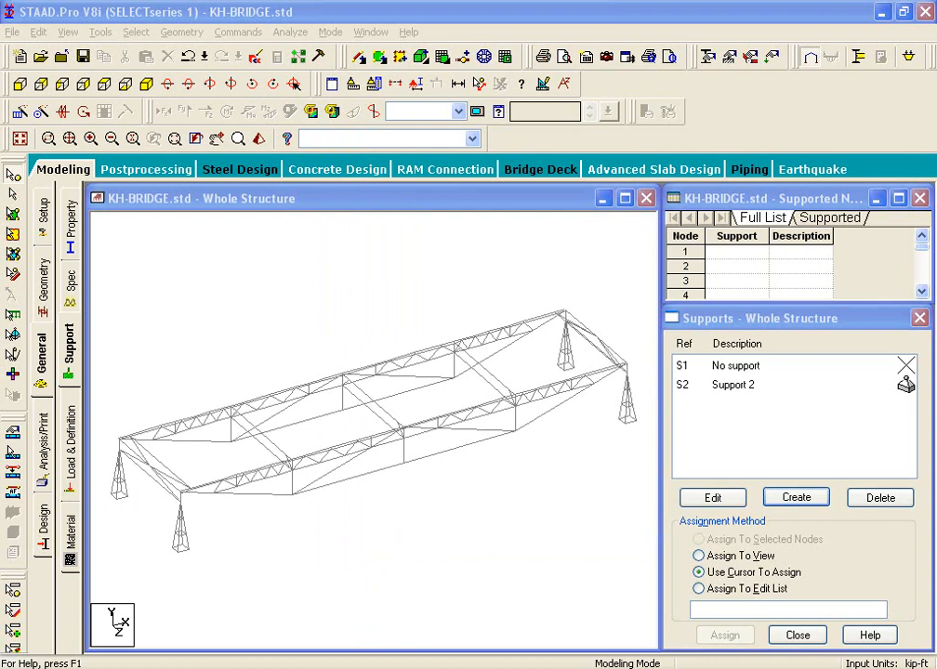
{"action": "mouse_move", "coordinate": [683, 465]}
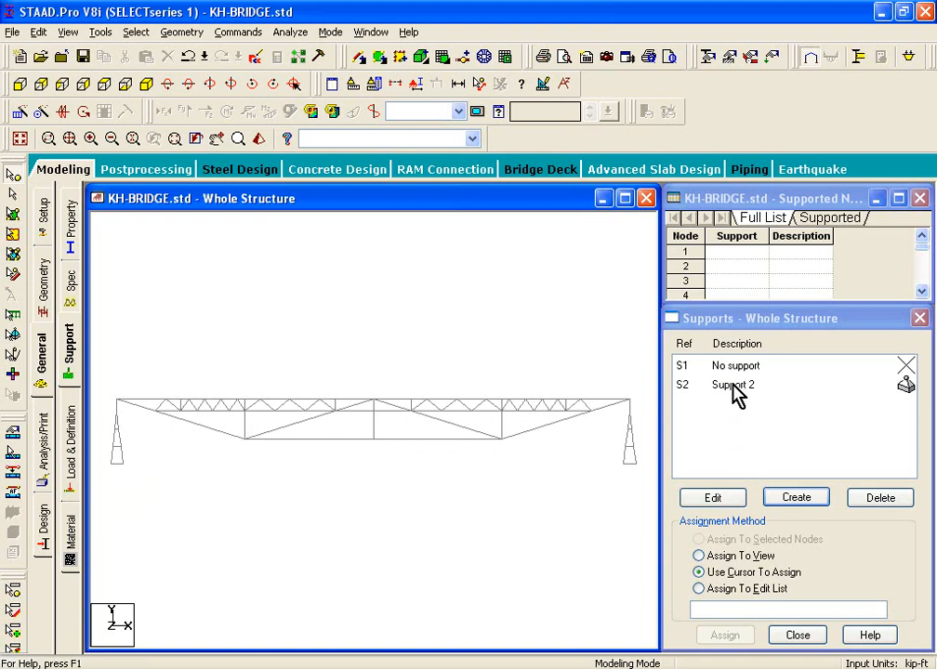
Select S2 Support 2 in the Supports list as the support to assign
{"action": "left_click", "coordinate": [733, 383]}
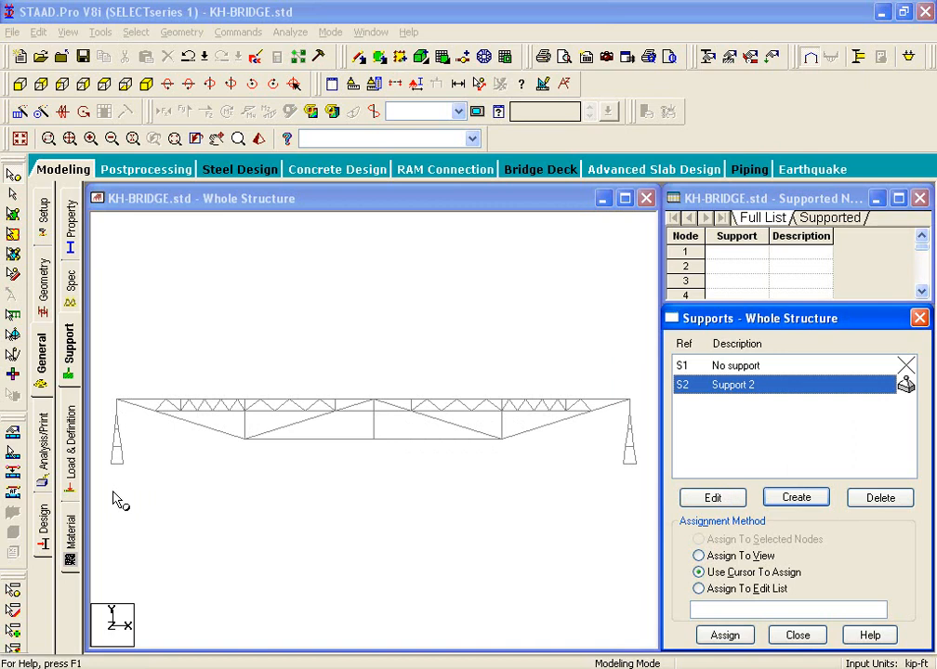
{"action": "mouse_move", "coordinate": [9, 204]}
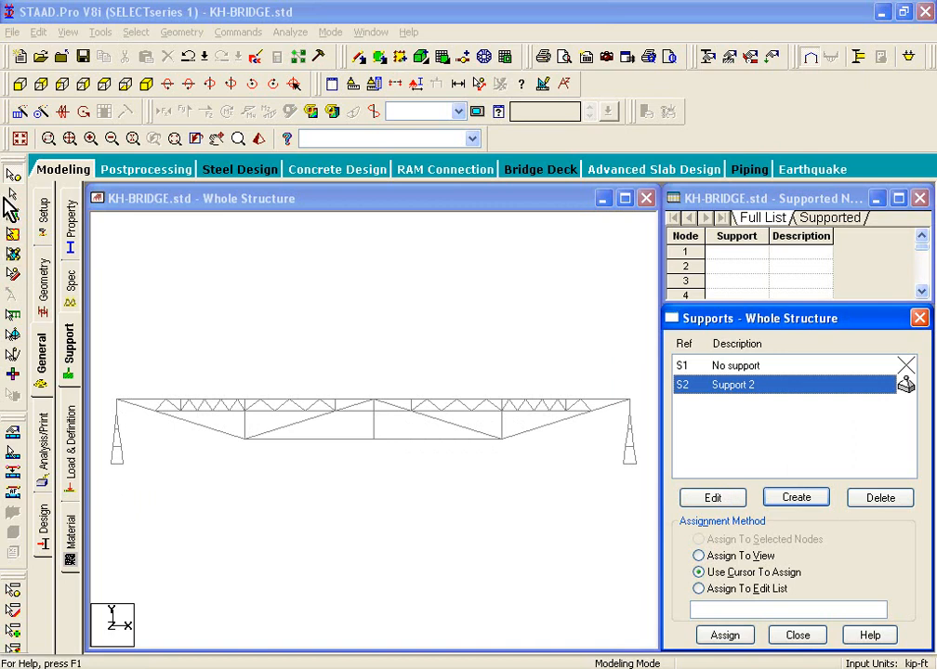
{"action": "mouse_move", "coordinate": [144, 472]}
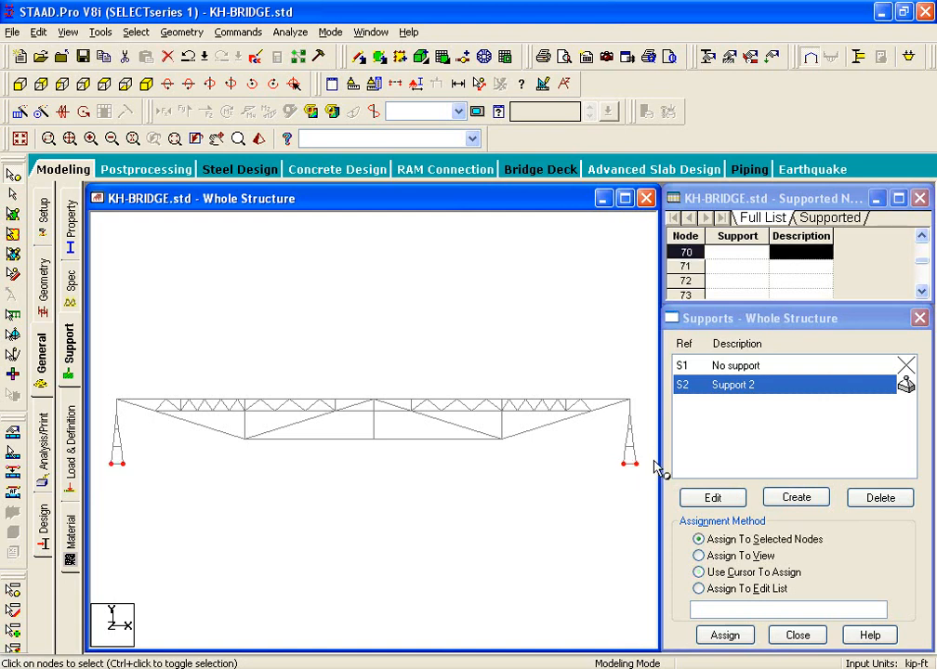
{"action": "mouse_move", "coordinate": [611, 473]}
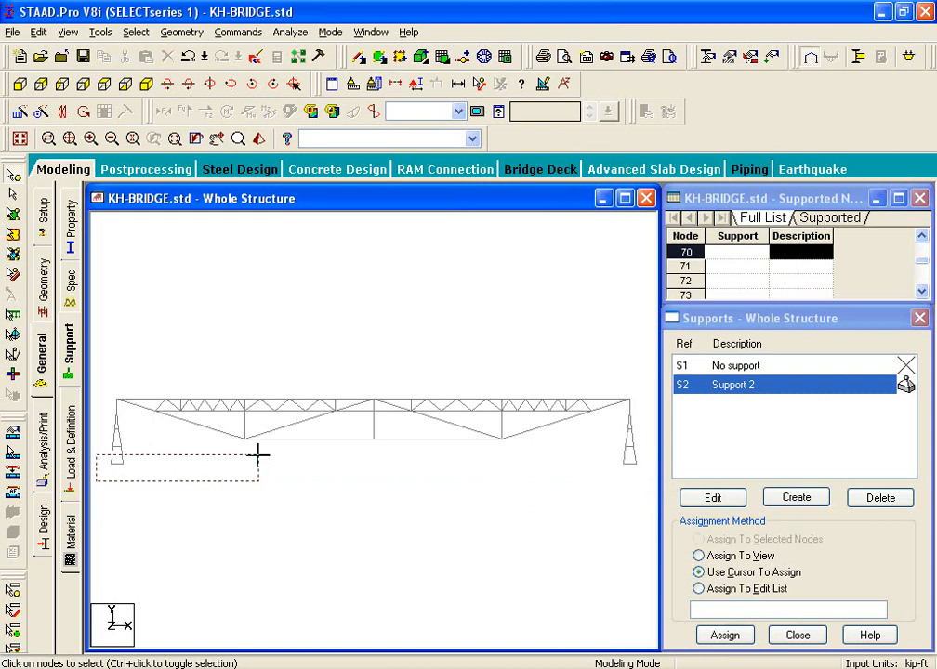
Apply pinned Support 2 to the two bottom leg nodes under the end towers
{"action": "left_click", "coordinate": [699, 539]}
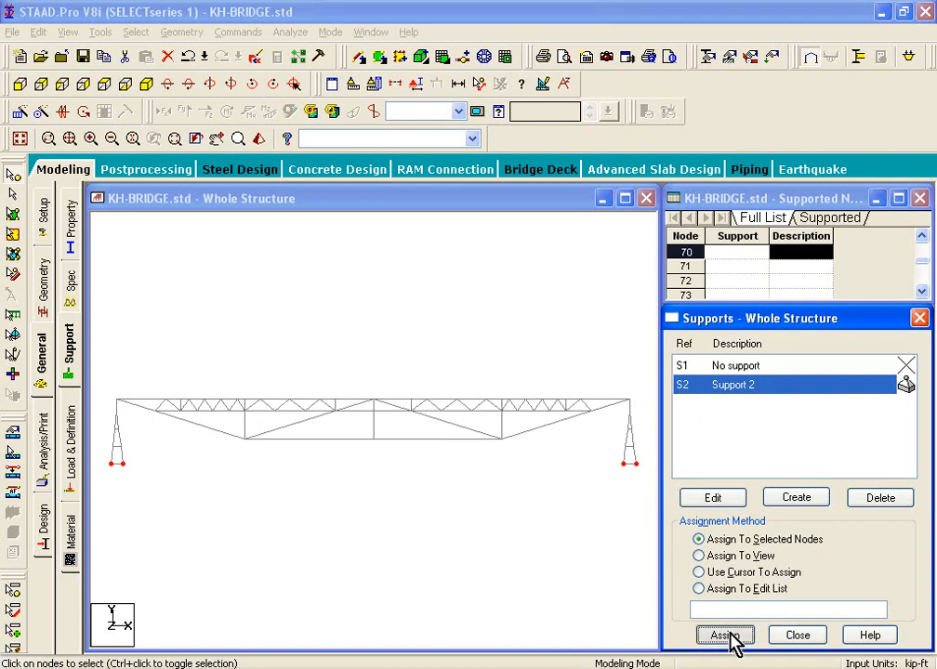
{"action": "left_click", "coordinate": [724, 635]}
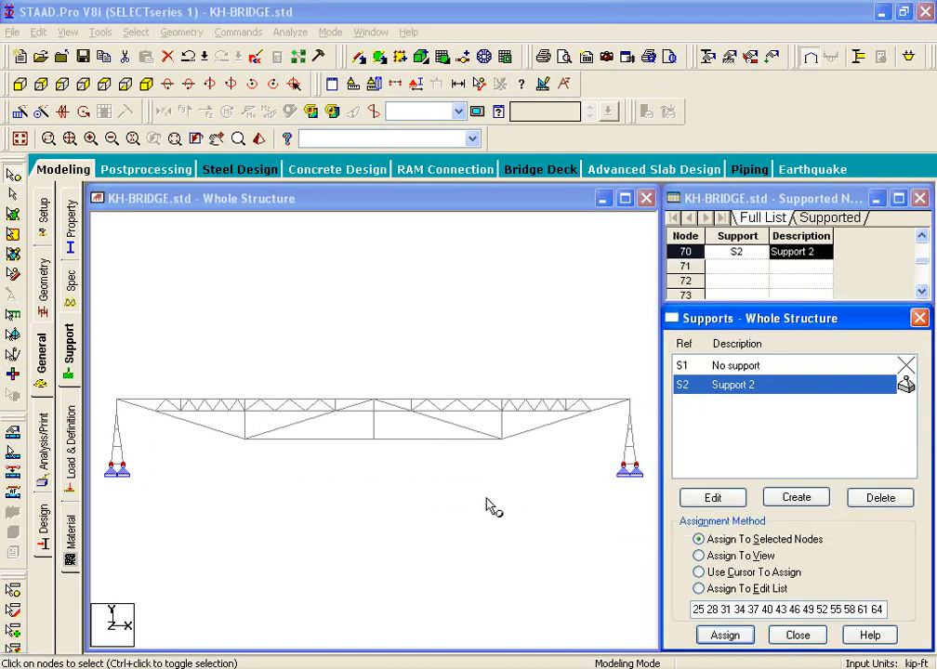
{"action": "mouse_move", "coordinate": [451, 469]}
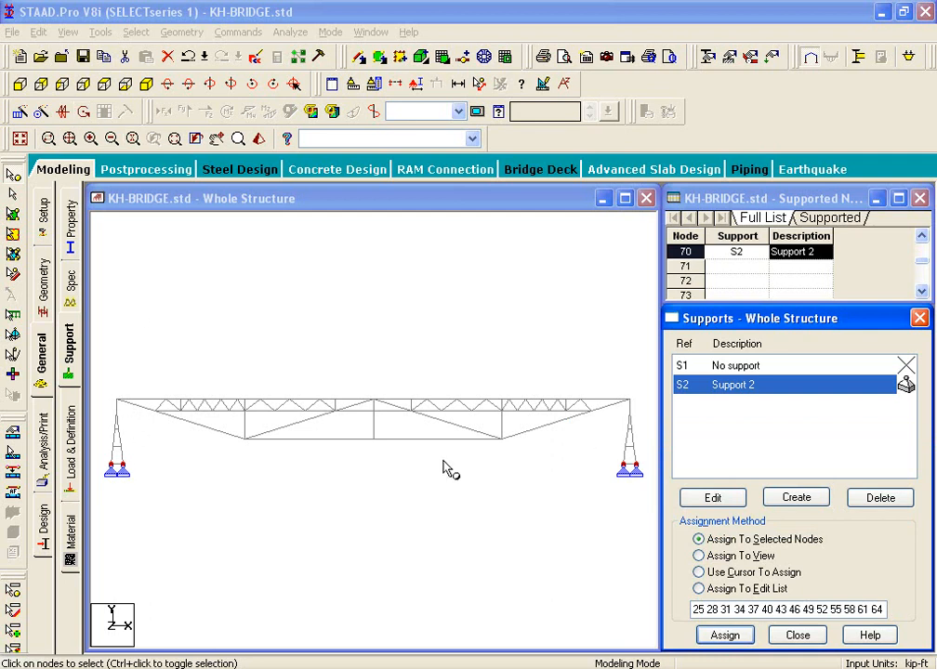
{"action": "left_click", "coordinate": [581, 400]}
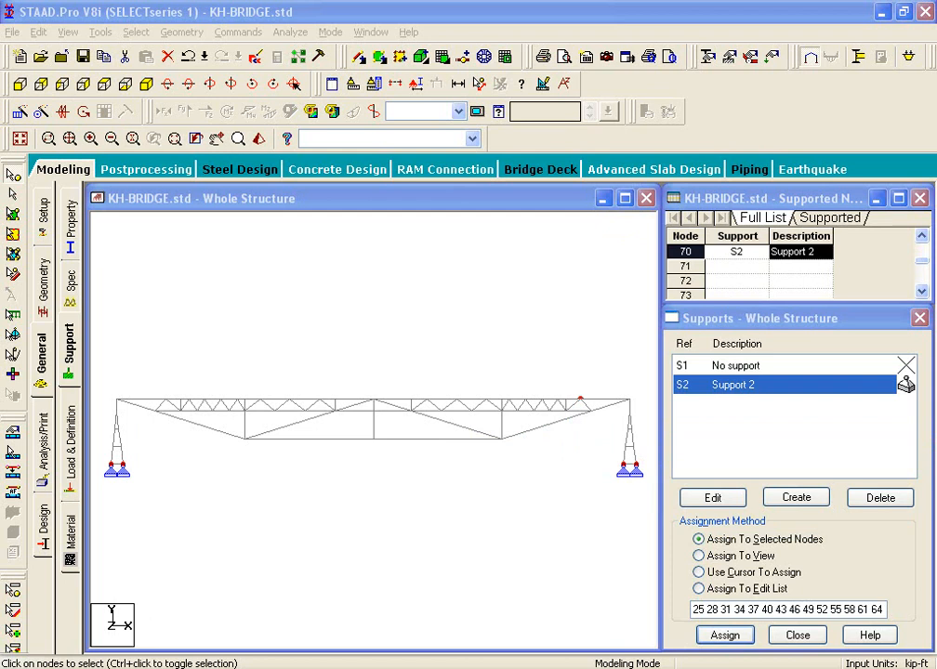
{"action": "left_click", "coordinate": [795, 496]}
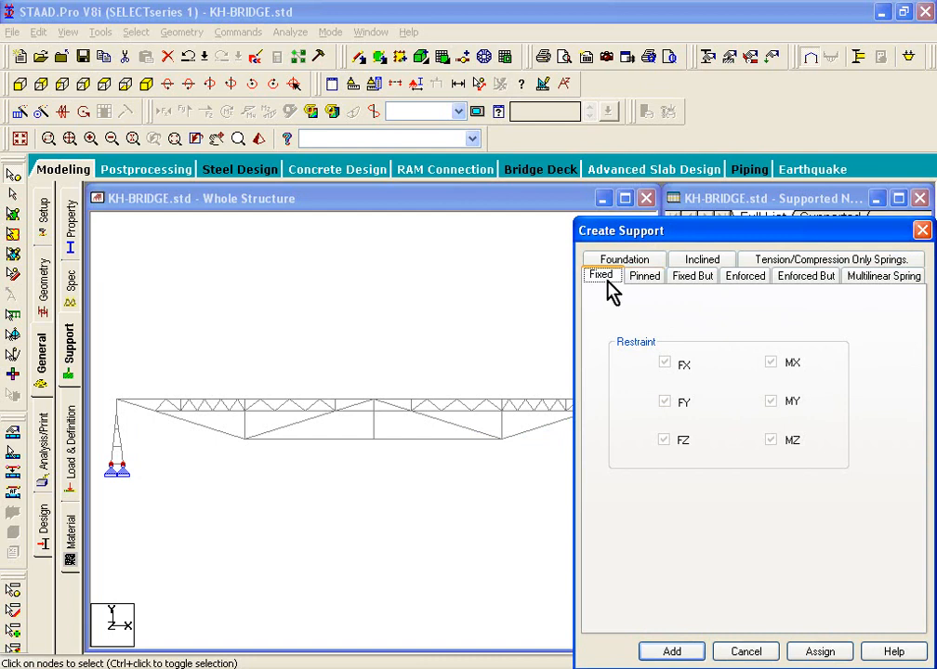
{"action": "mouse_move", "coordinate": [750, 352]}
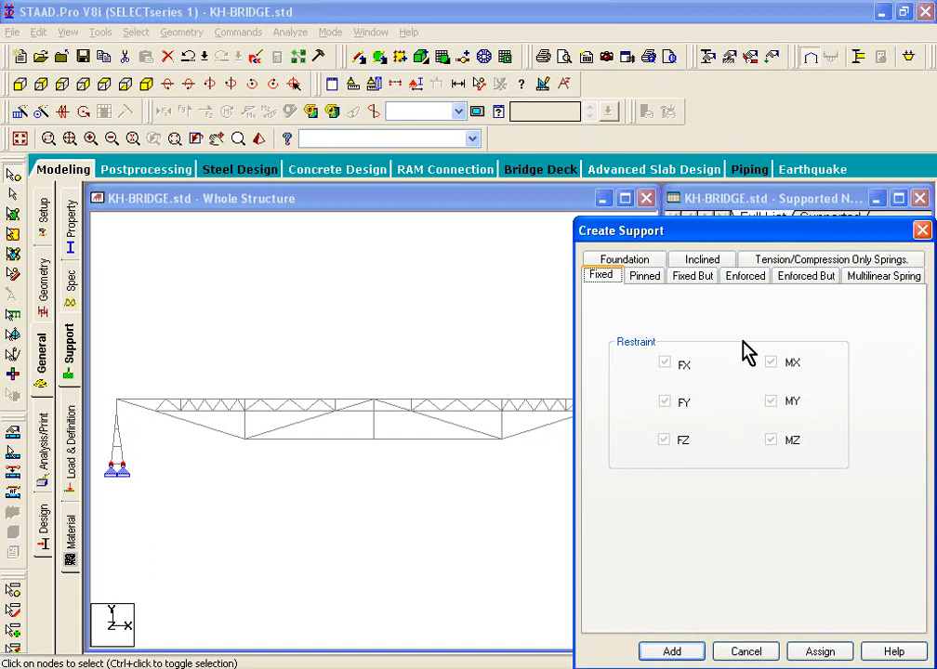
{"action": "mouse_move", "coordinate": [809, 411]}
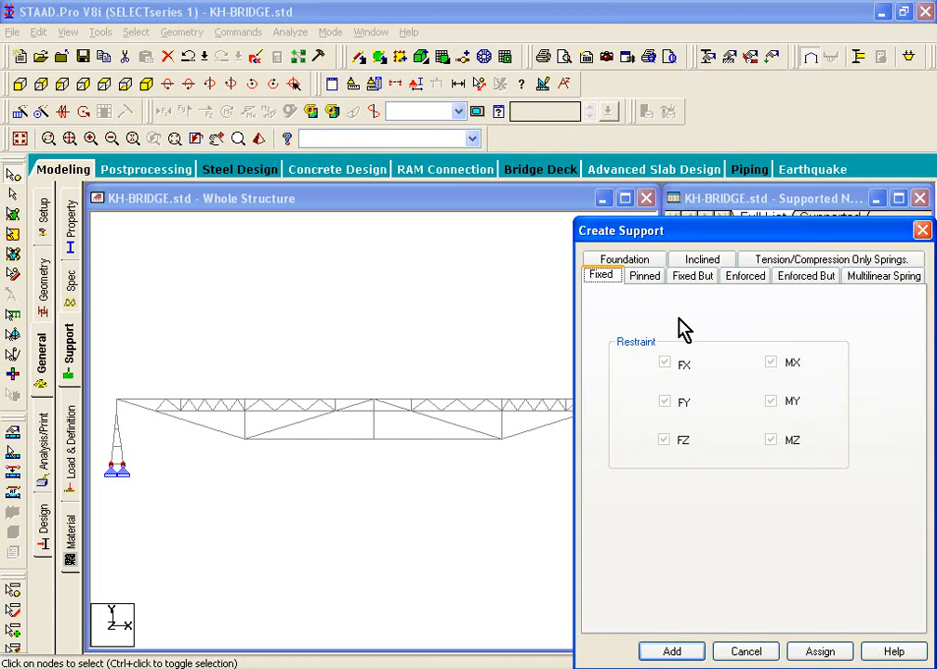
{"action": "mouse_move", "coordinate": [724, 379]}
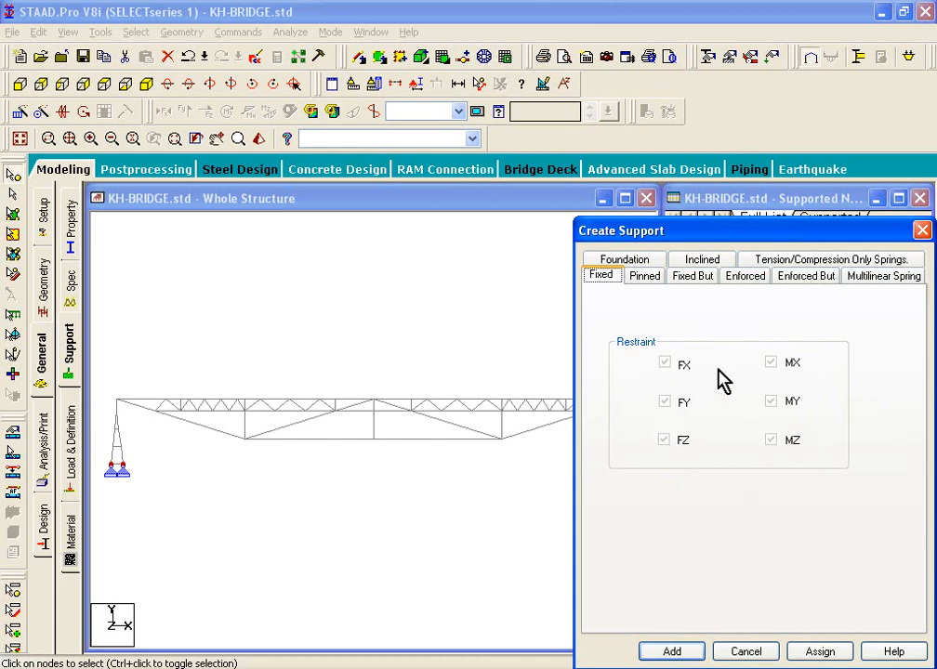
{"action": "mouse_move", "coordinate": [762, 372]}
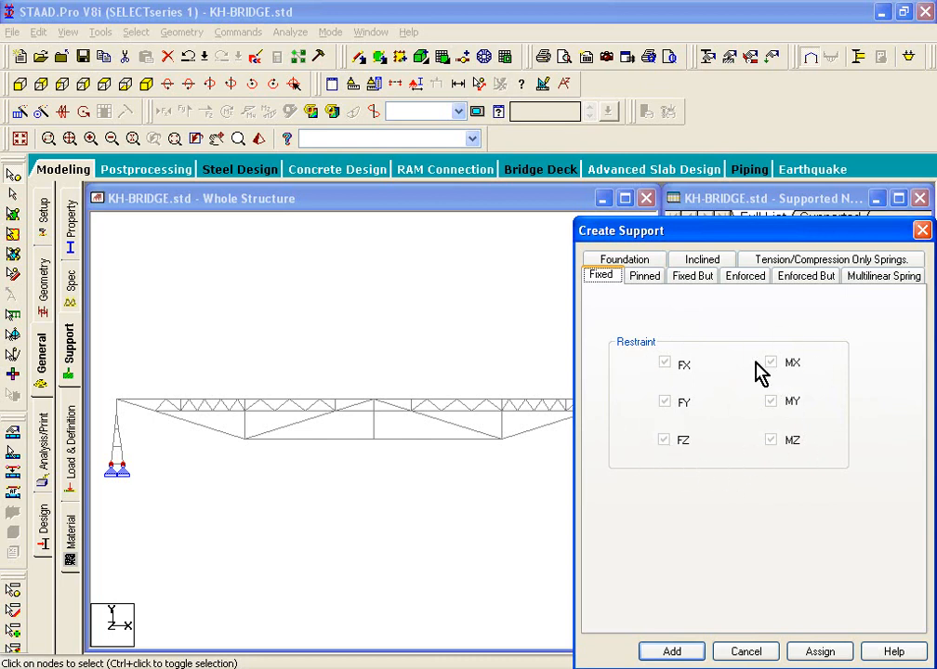
{"action": "mouse_move", "coordinate": [744, 353]}
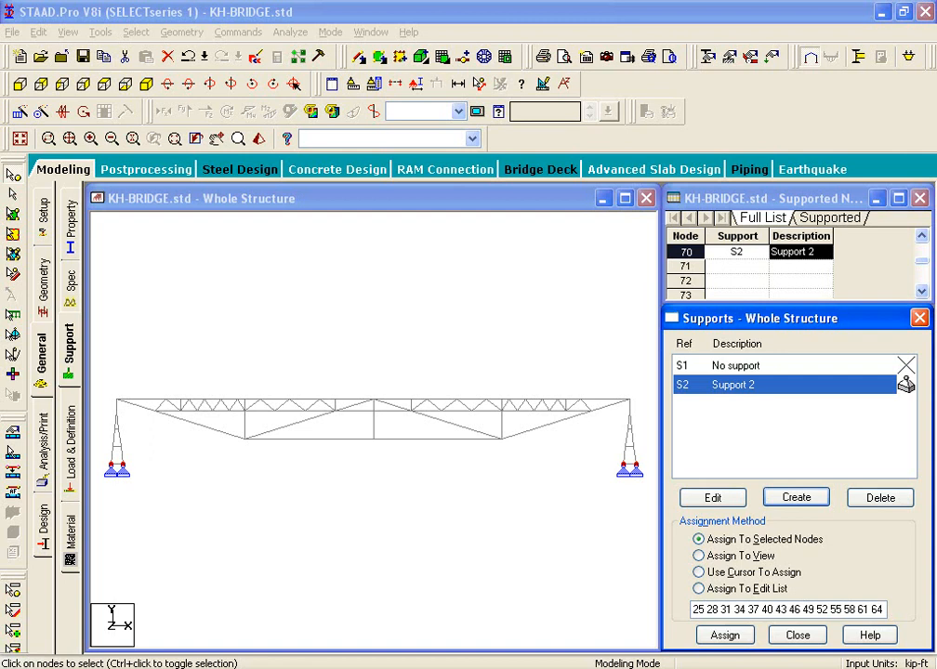
{"action": "mouse_move", "coordinate": [366, 589]}
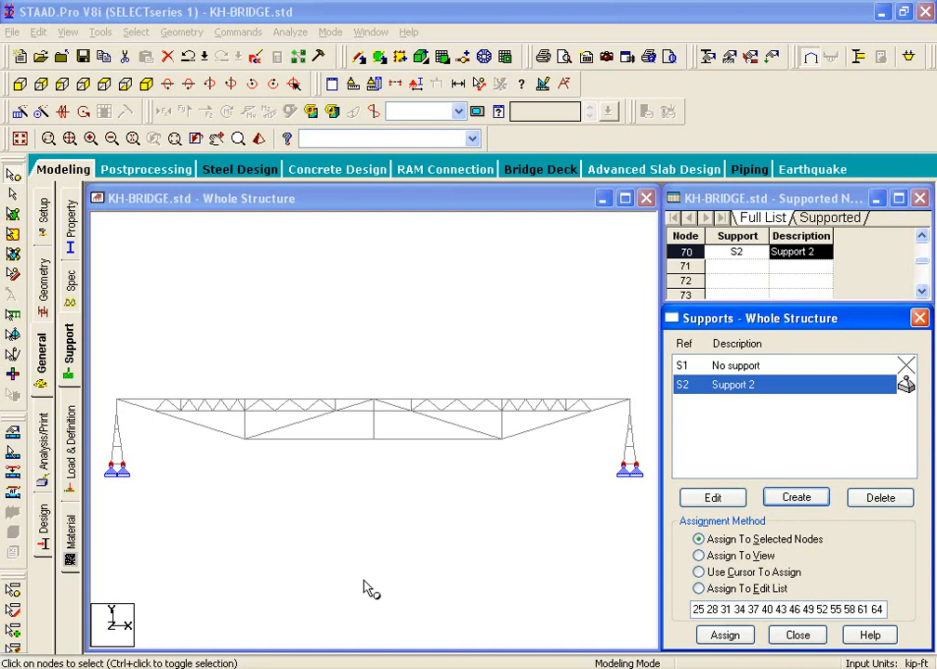